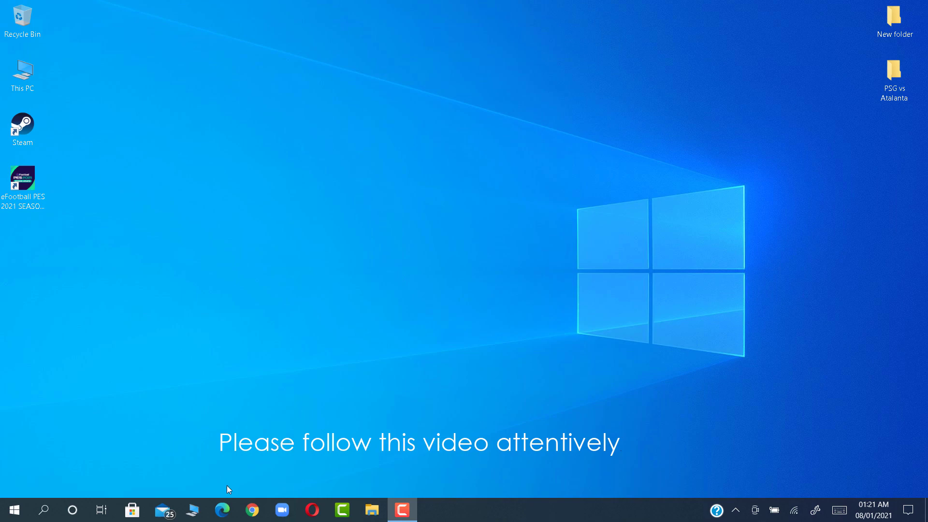
Step: Launch Microsoft Edge and load the Electronic Arts home page at ea.com
click(222, 510)
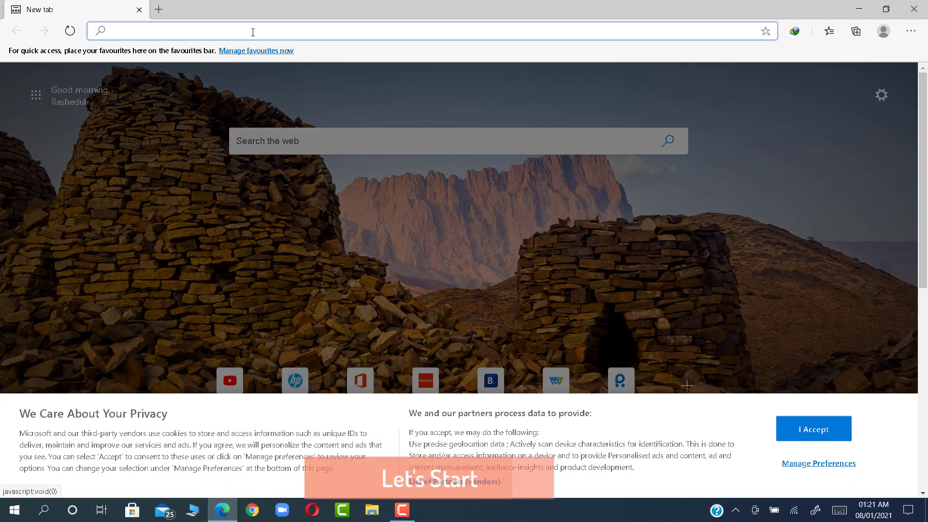
text(Ea)
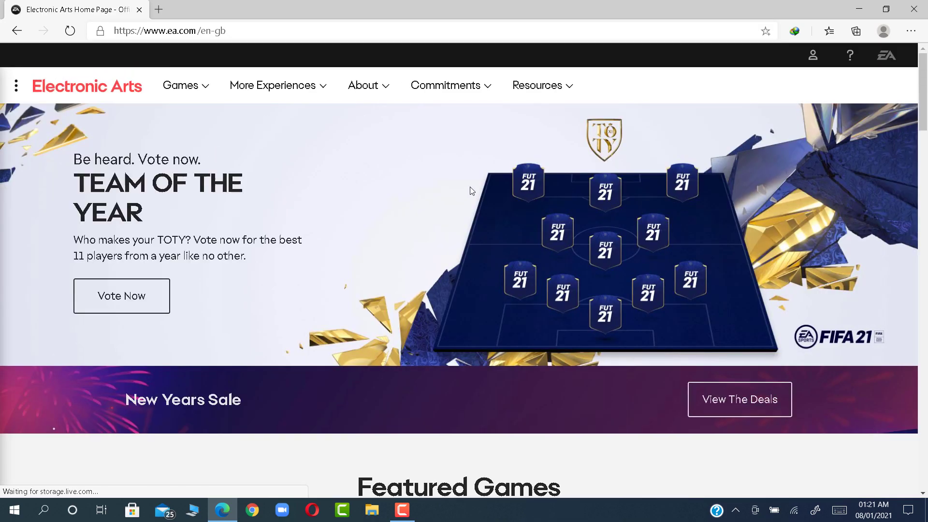
mouse_move(813, 55)
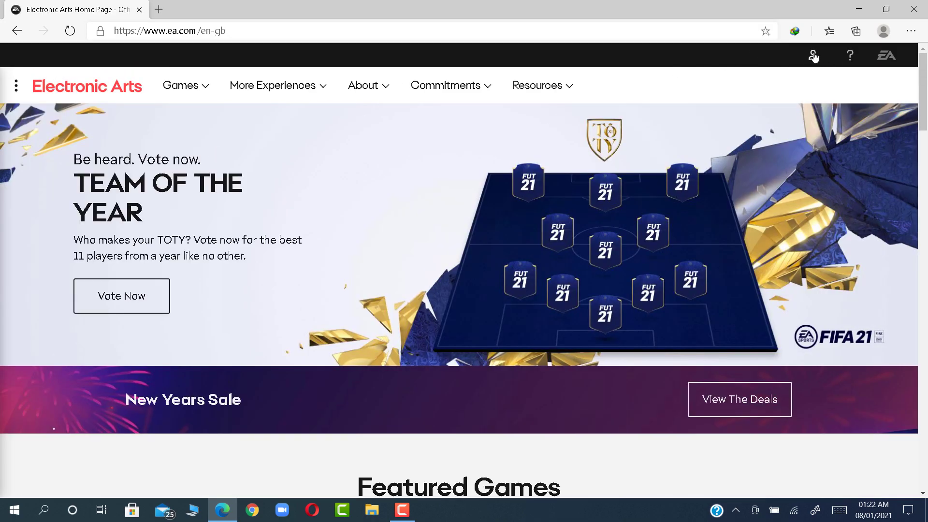
Step: Attempt EA sign-in with saved credentials and Remember me off, getting an incorrect credentials error
click(822, 55)
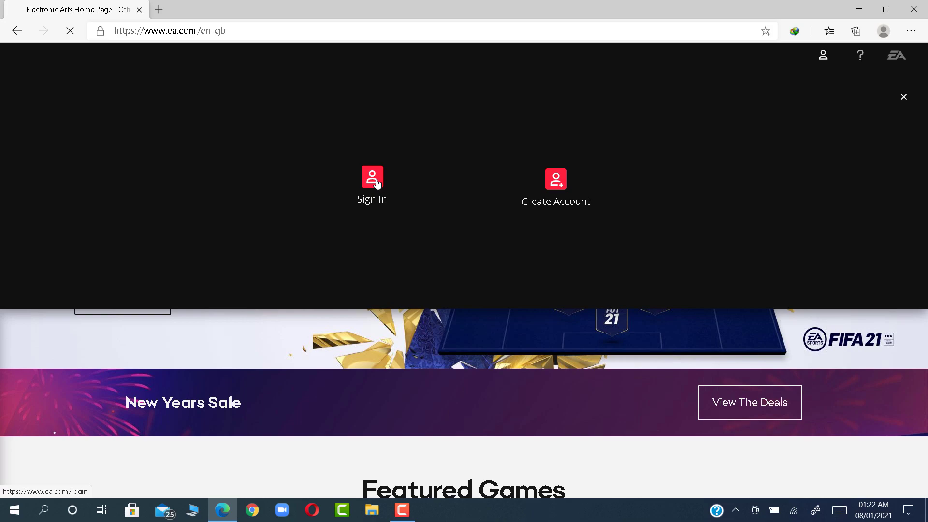
click(372, 180)
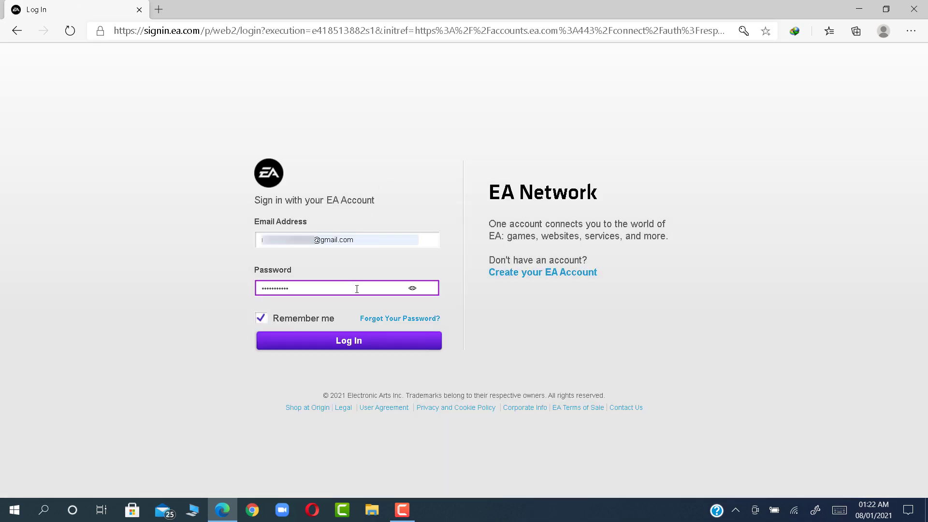
click(260, 318)
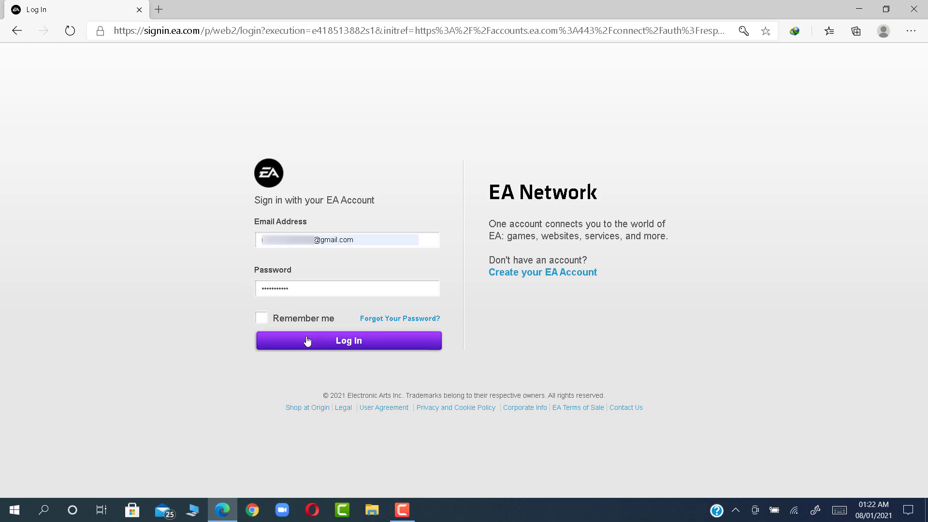
click(348, 341)
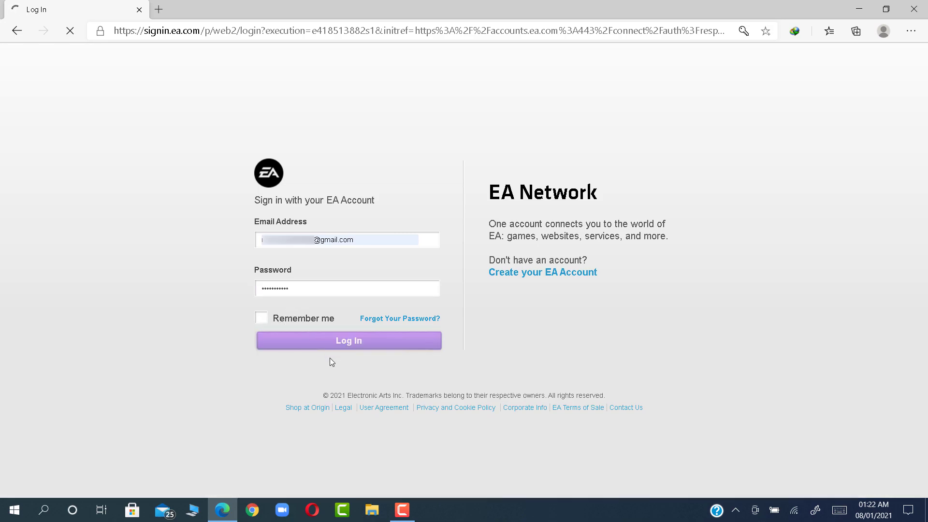
click(348, 340)
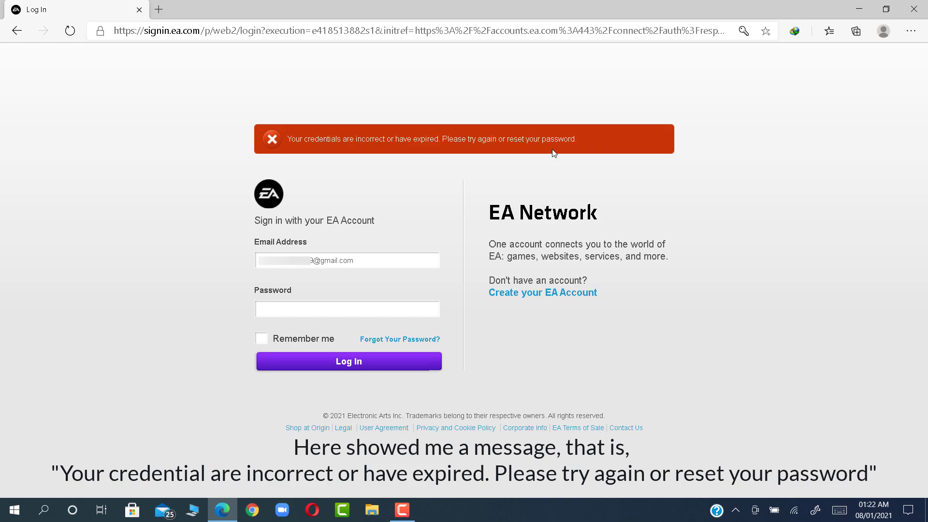
mouse_move(548, 164)
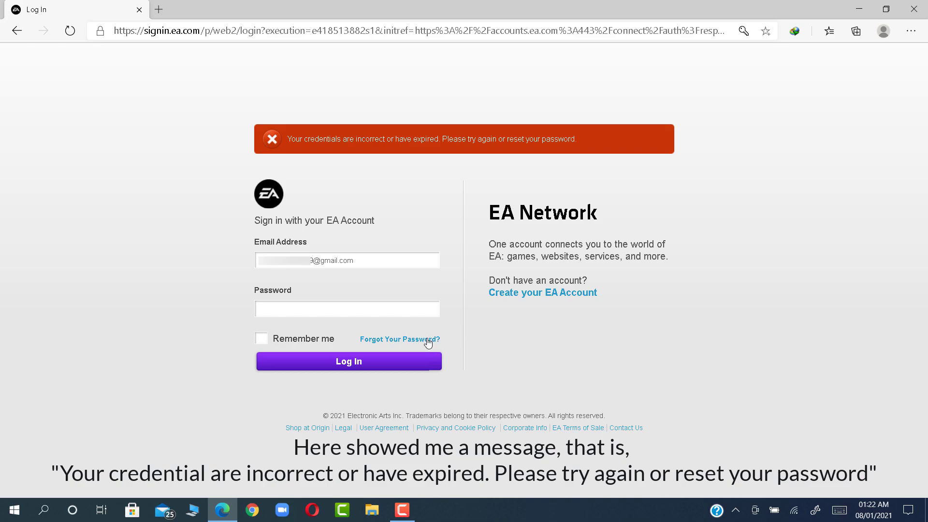
Step: Start Forgot Your Password and enter the Gmail account address in the reset form
click(400, 339)
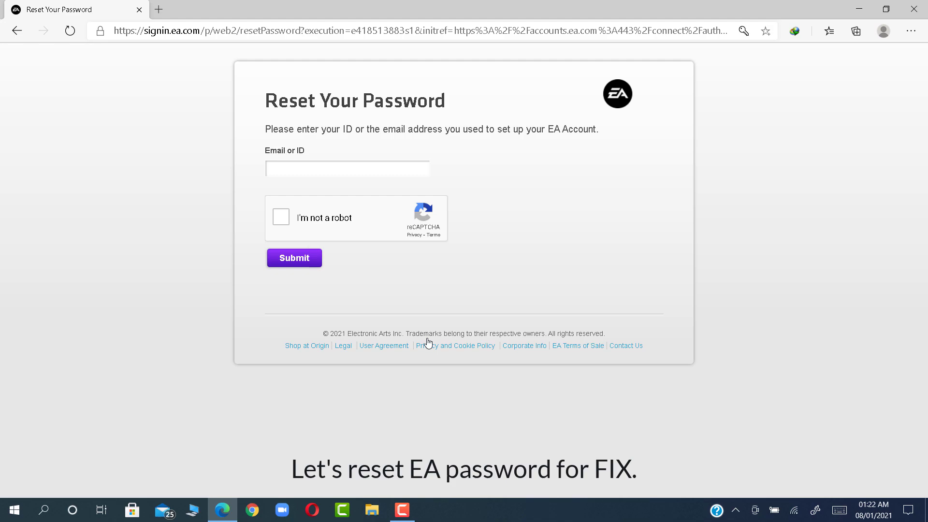
text(9@gmail.com)
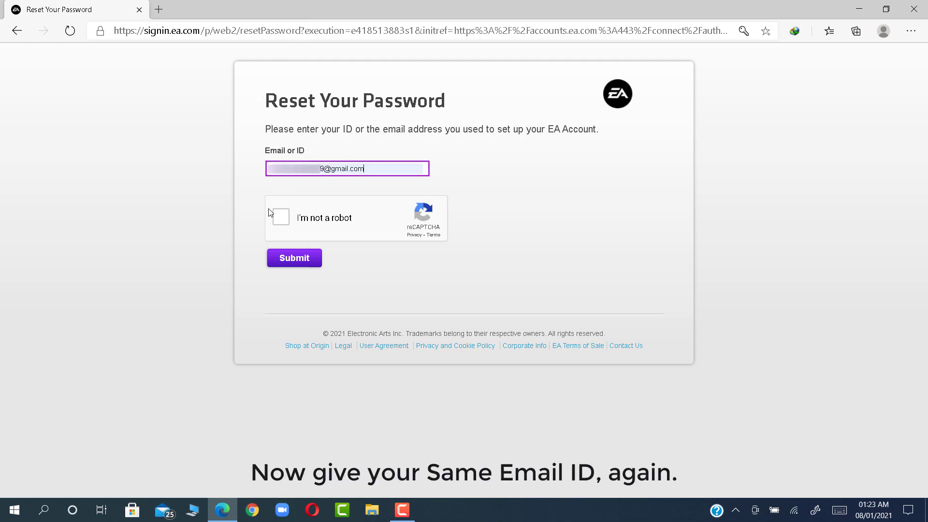
click(279, 217)
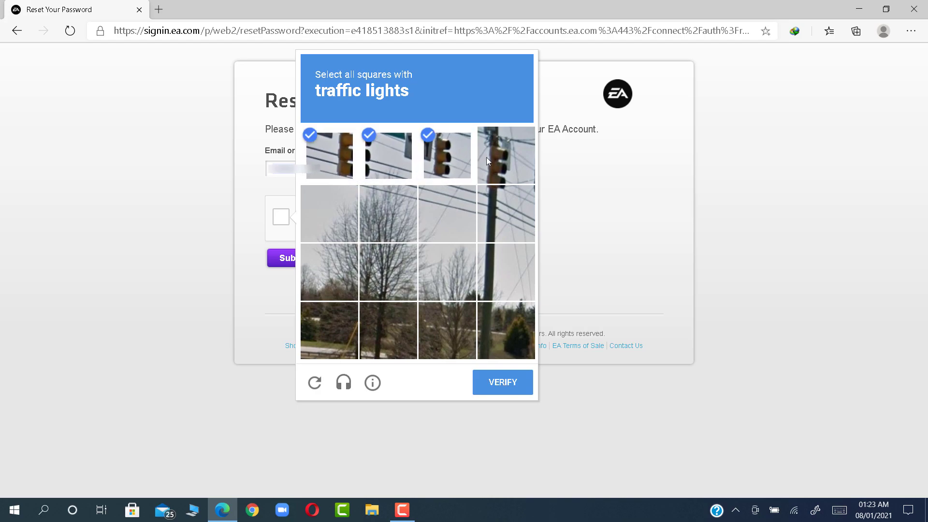
Step: Pass the reCAPTCHA by verifying the traffic light and bicycle image challenges
click(502, 382)
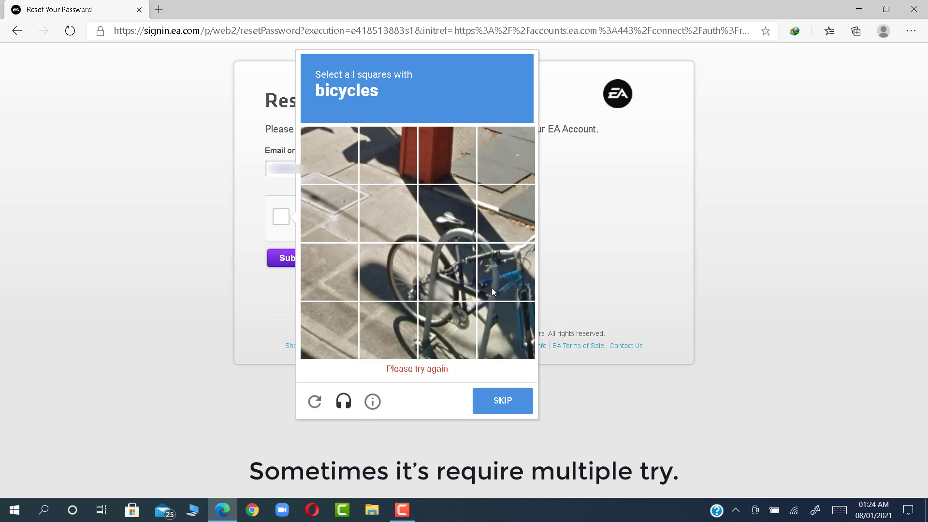
click(506, 272)
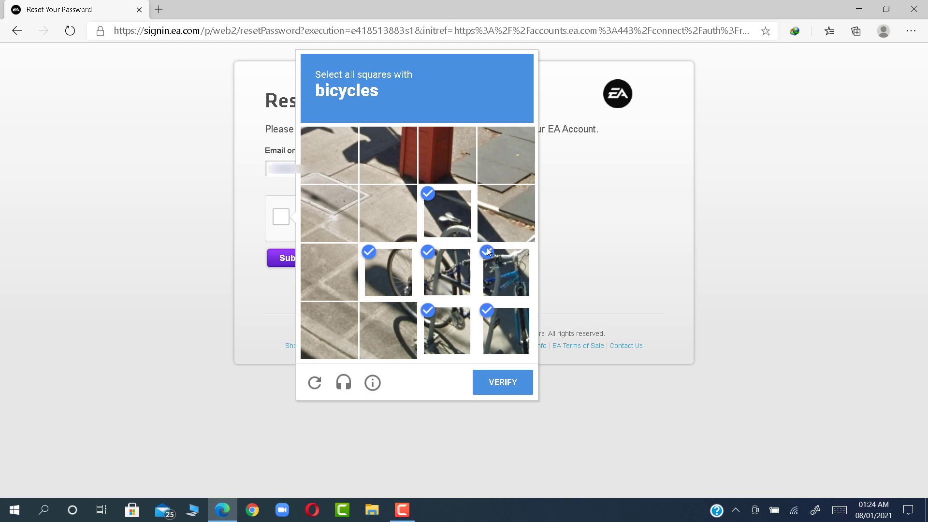
click(502, 382)
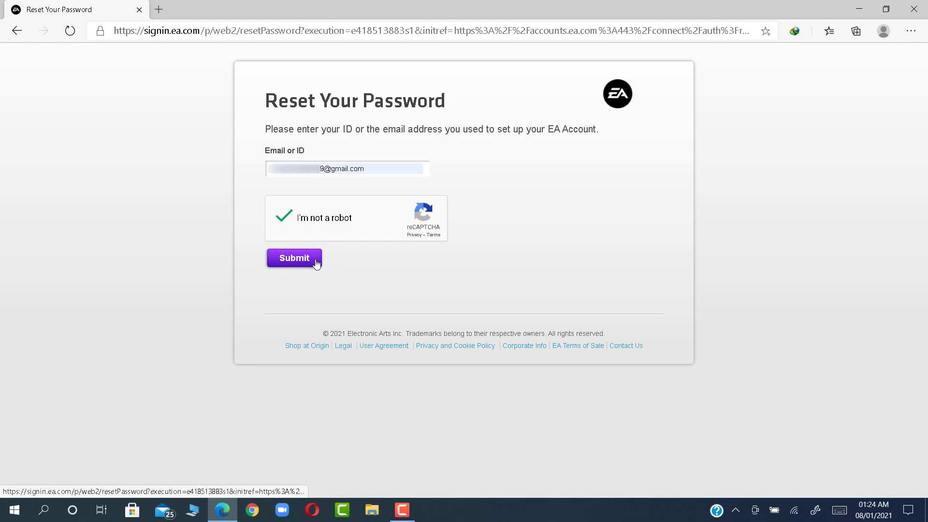
Step: Submit the reset request and search for gmail in a new tab
click(294, 258)
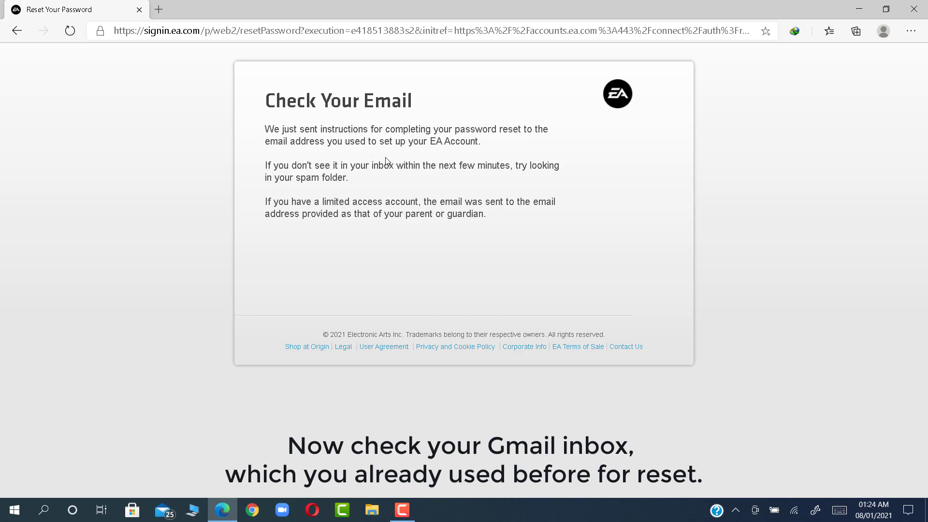
mouse_move(521, 177)
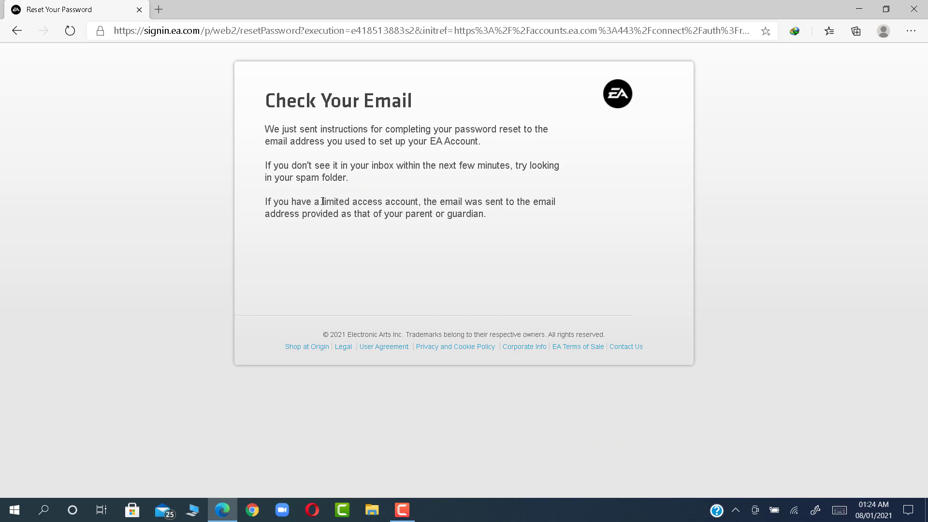
text(gmail&cvid=2ae31b7a4eef4f51aa329532c812991a&pglt=547&FORM=ANNTA1&PC=HCTS)
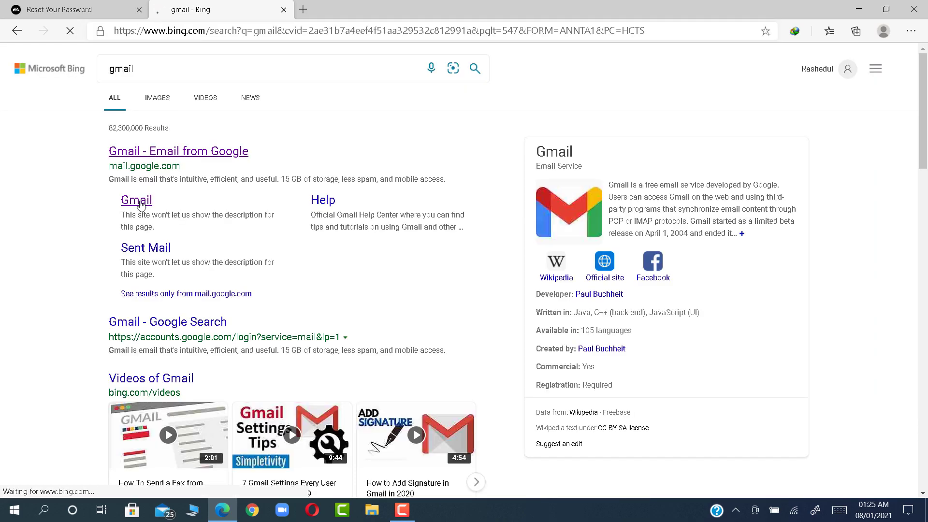
Step: From Gmail's EA email, follow the resetPassword link to the new password form
click(136, 200)
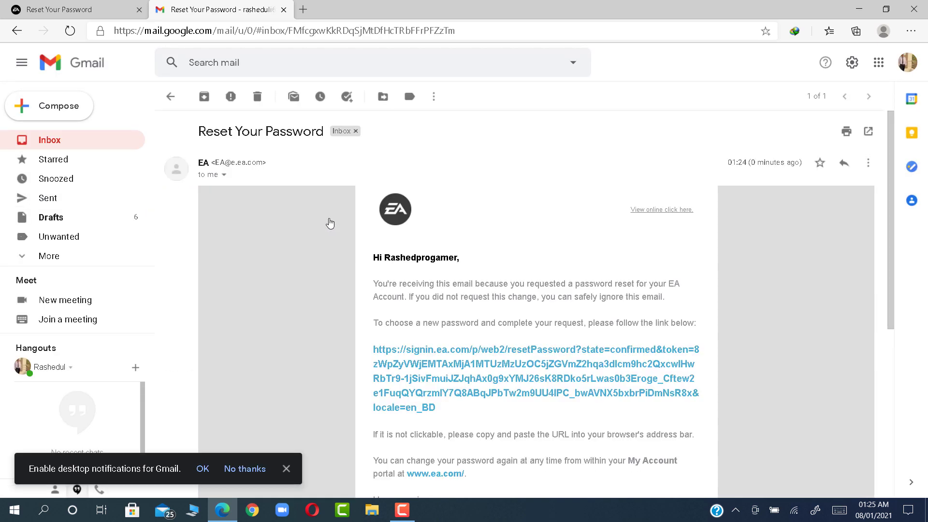
scroll(down, 3)
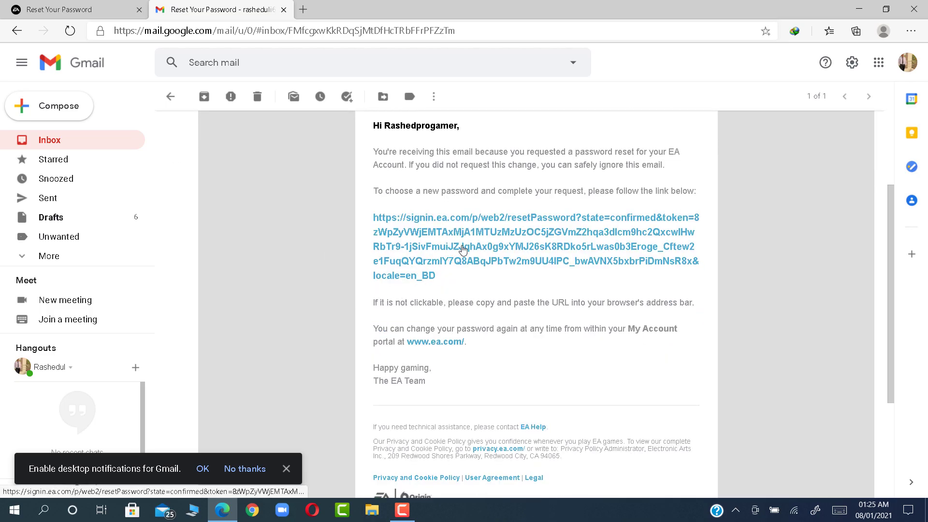
click(534, 231)
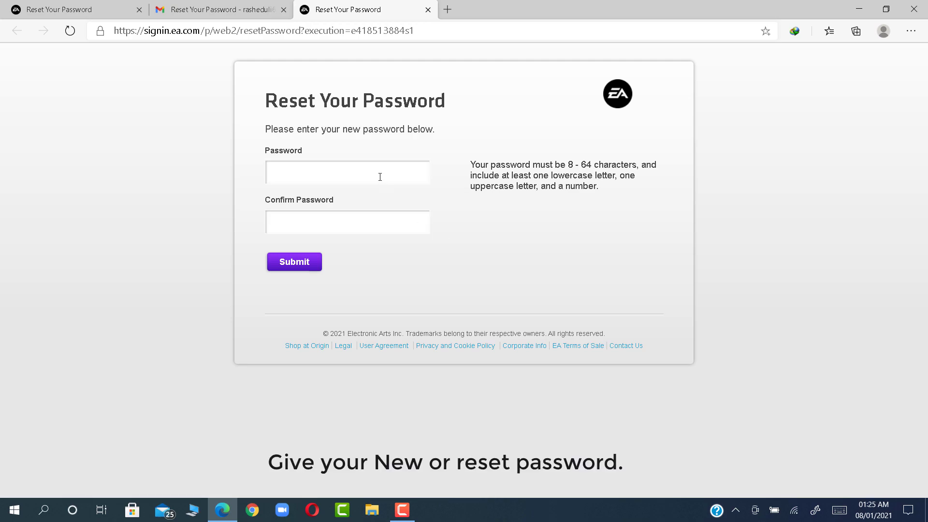
Step: Enter and confirm the new password, then submit it so EA reports the change succeeded
click(347, 172)
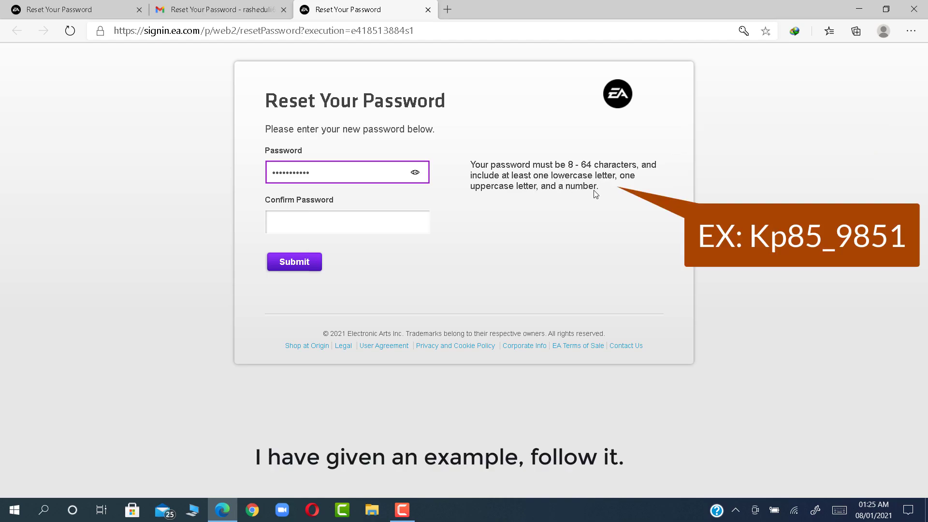
click(348, 223)
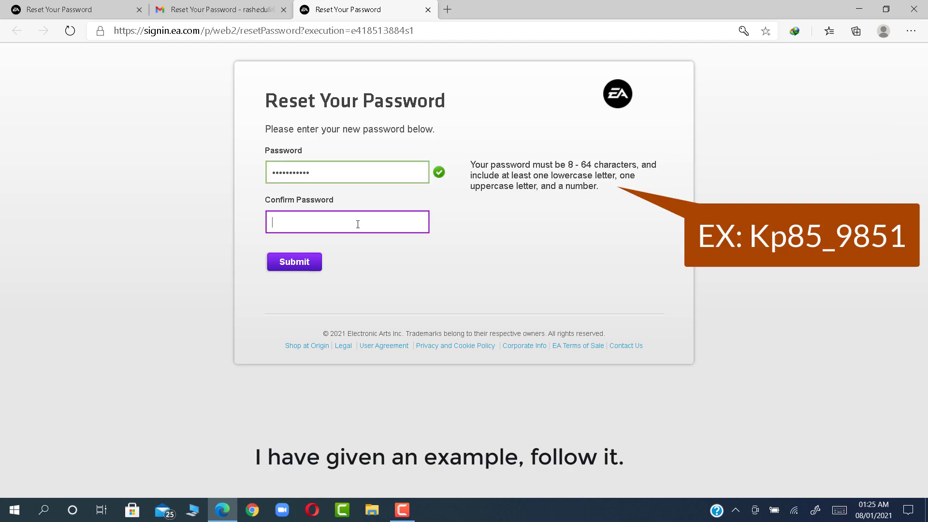
text(K)
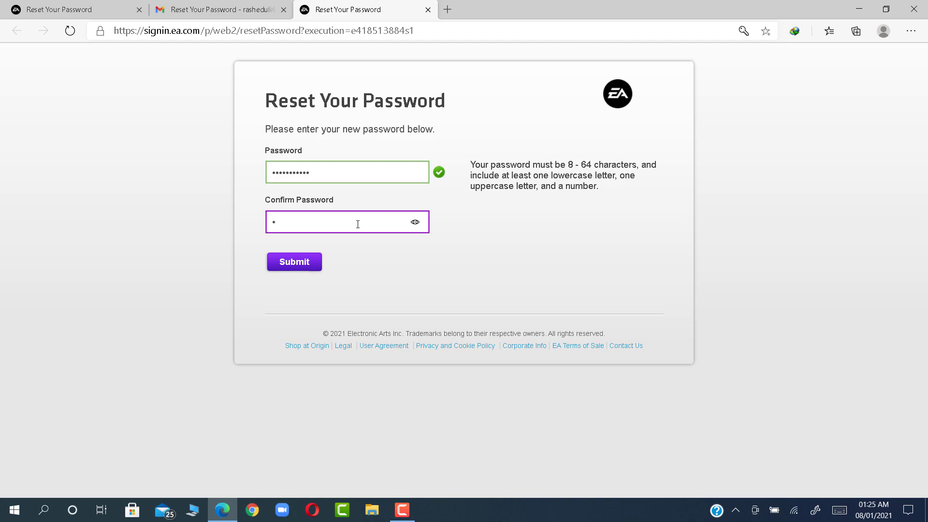
text(•)
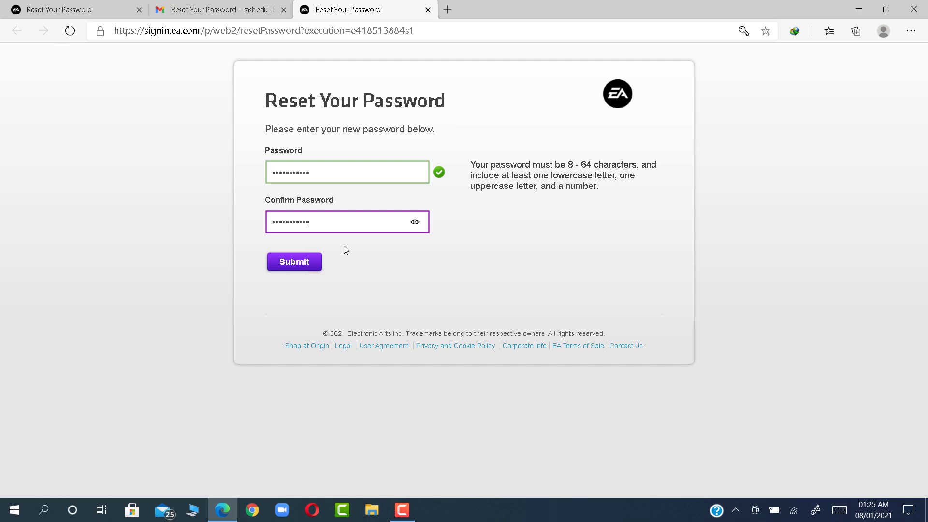
mouse_move(416, 223)
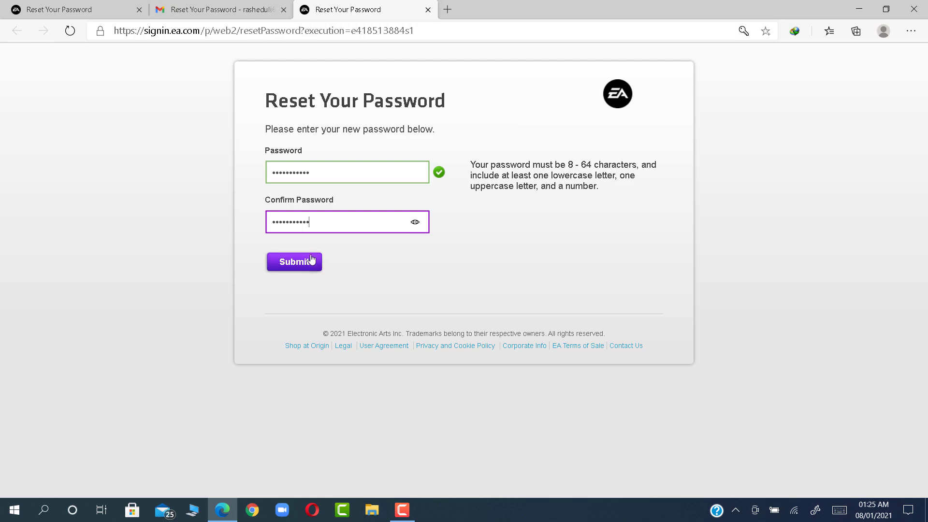
click(294, 262)
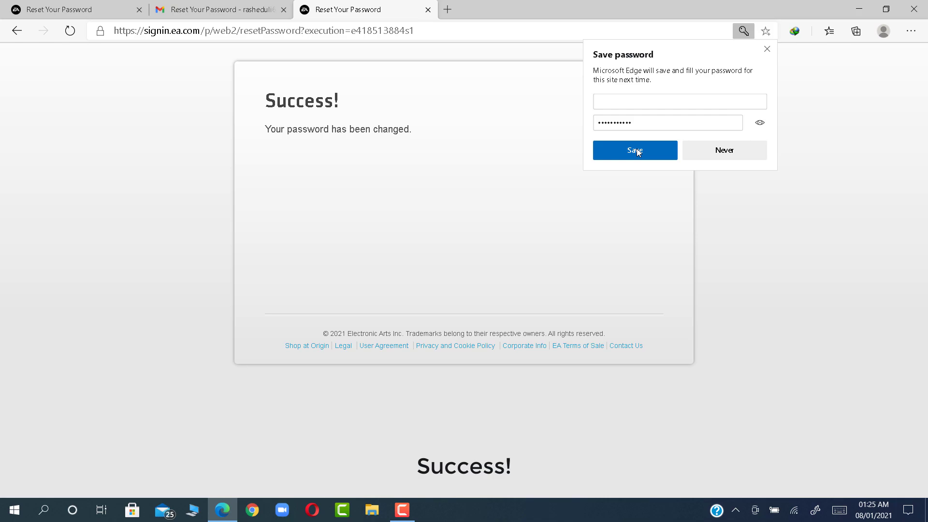
Step: Save the new password in Edge and load ea.com in a fresh tab
click(634, 149)
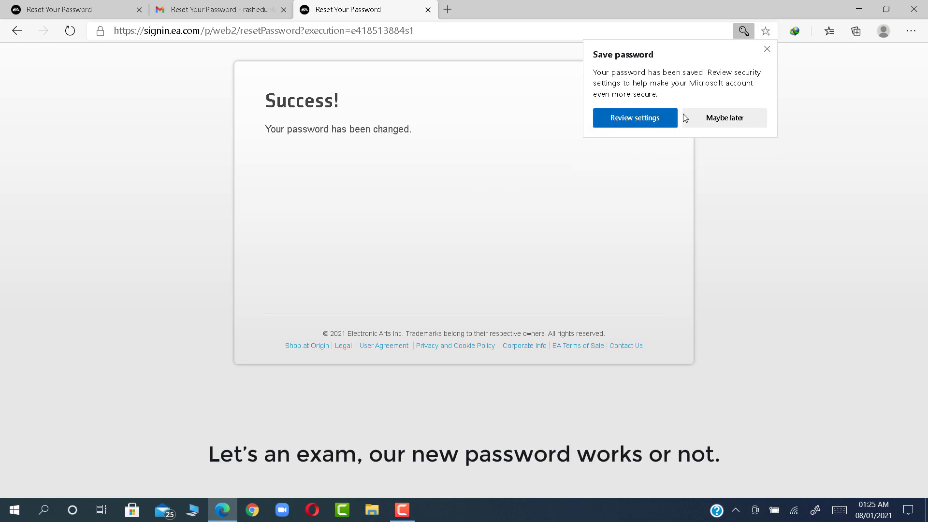
click(591, 9)
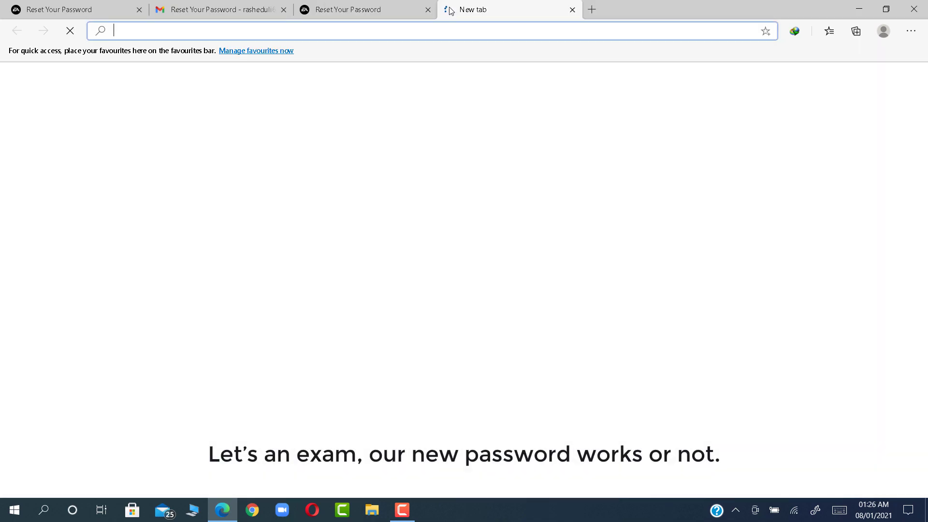
text(Ea)
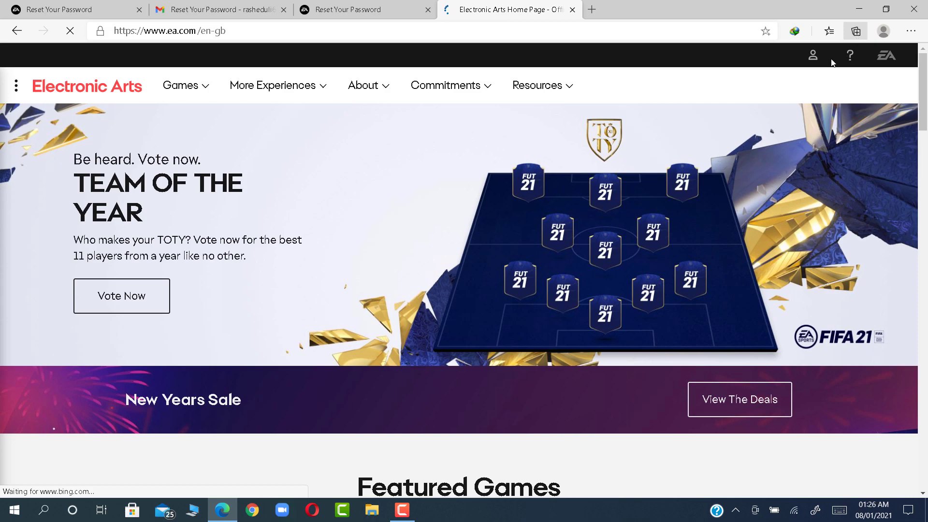
Step: Sign in to EA with the email and new password, returning to the home page logged in
click(813, 55)
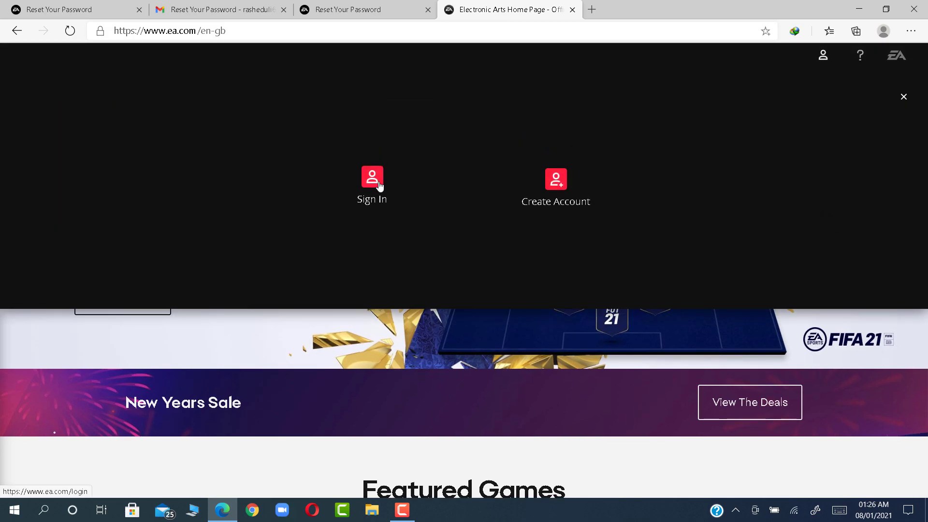
click(372, 180)
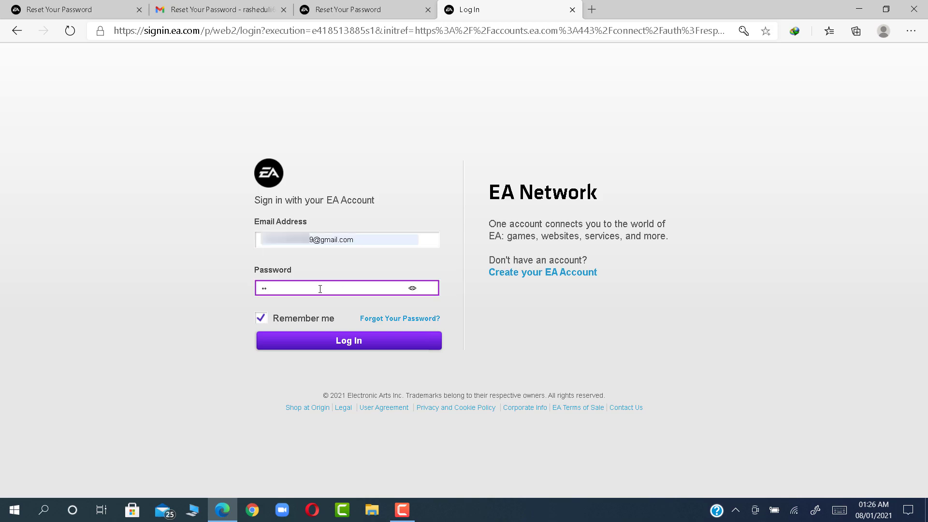
text(••)
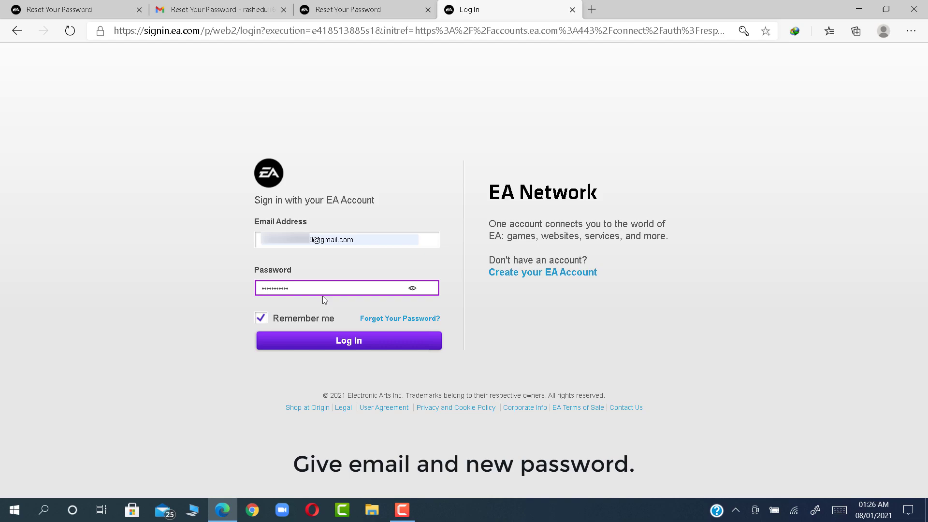
click(348, 341)
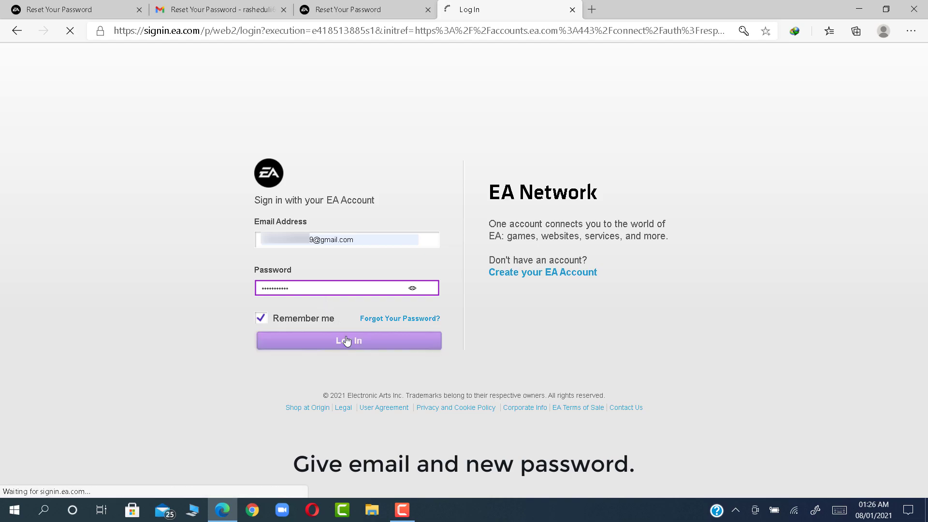
click(348, 340)
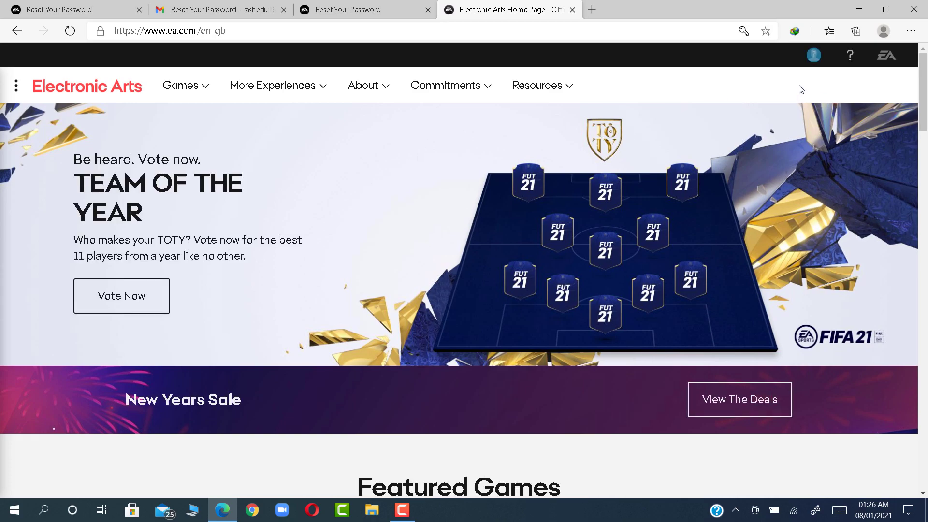
mouse_move(814, 55)
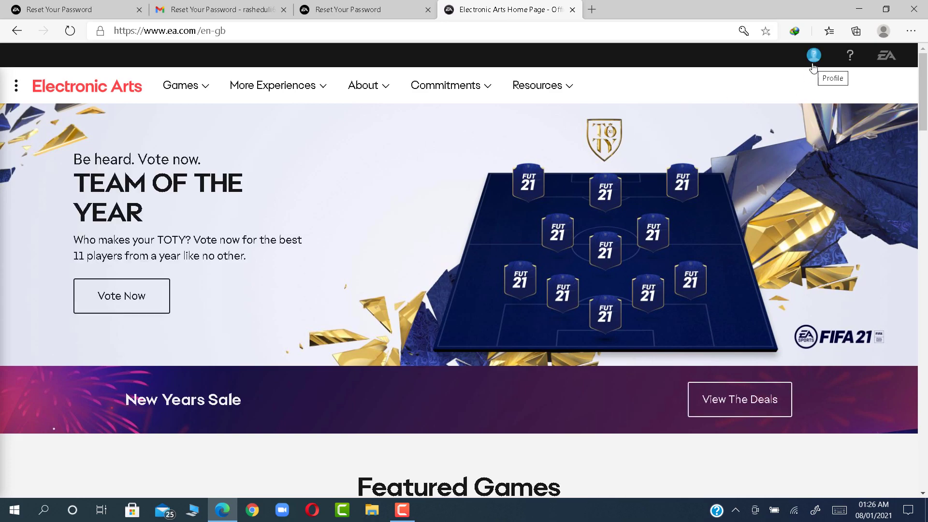
Step: Show the profile menu with the signed-in email, Sign Out and Account Settings
click(814, 55)
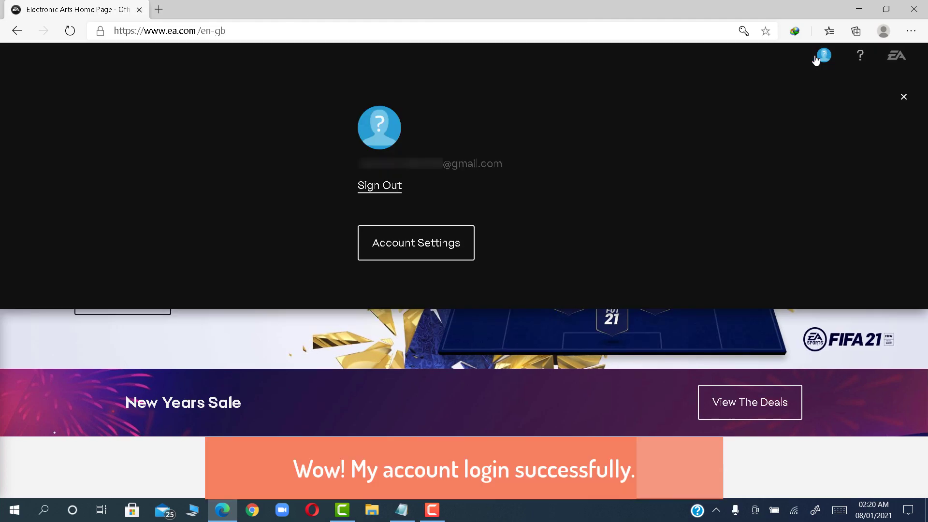